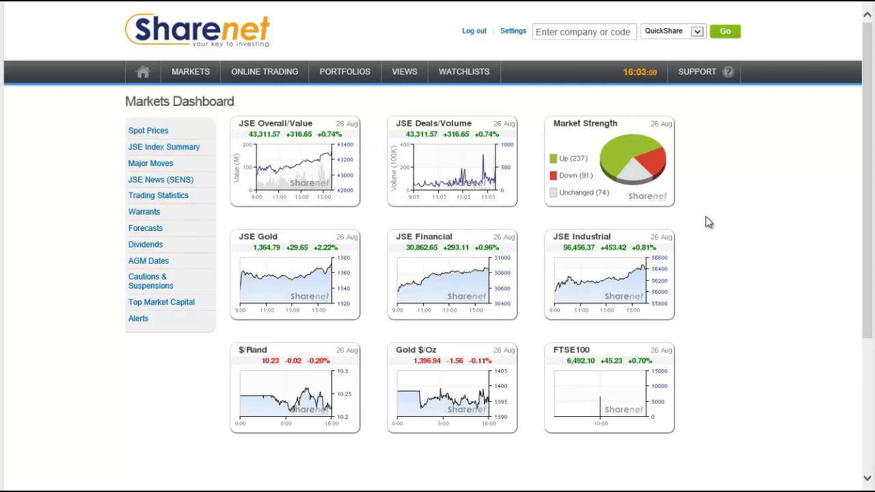
pyautogui.moveTo(265, 71)
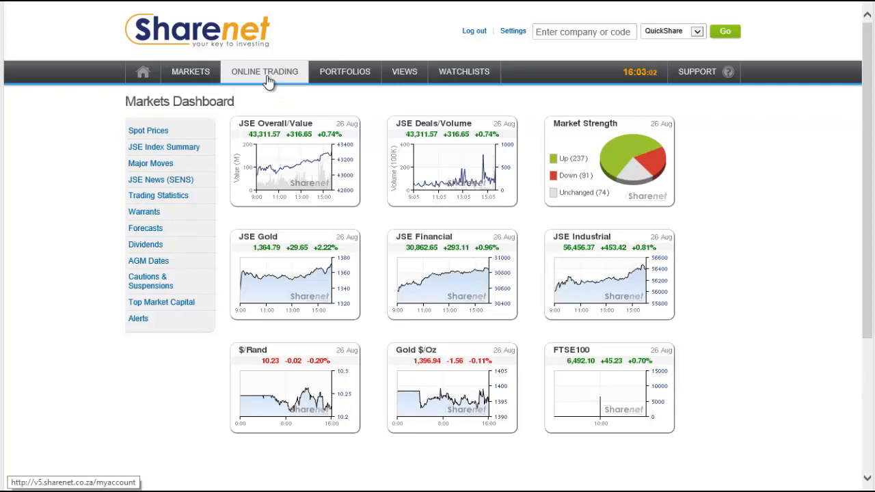
# - Go to the Online Trading account dashboard with balances for all accounts
pyautogui.click(264, 71)
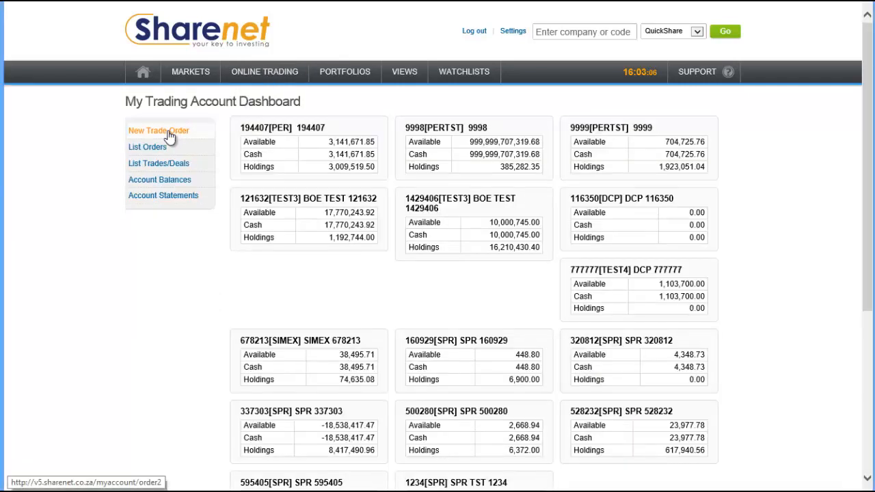
# - Start a new trade order on account 9998, enter the trading password and set the instruction to BUY
pyautogui.click(159, 131)
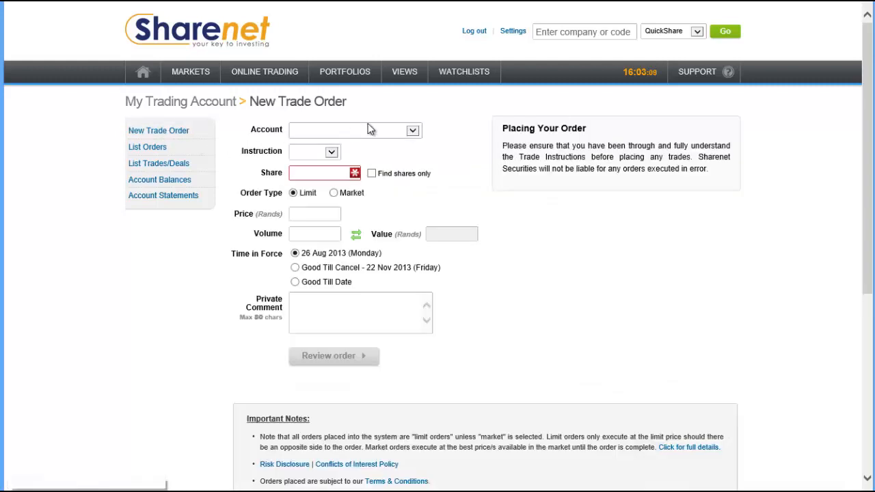
pyautogui.click(413, 130)
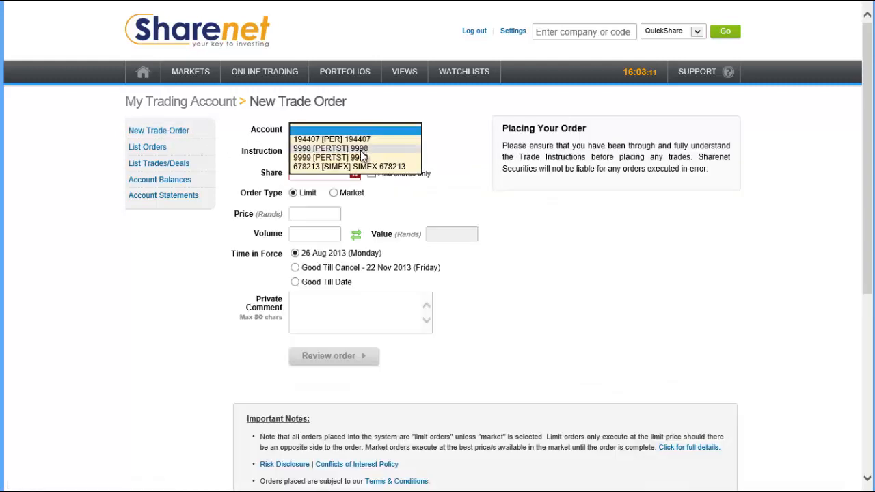
pyautogui.click(331, 148)
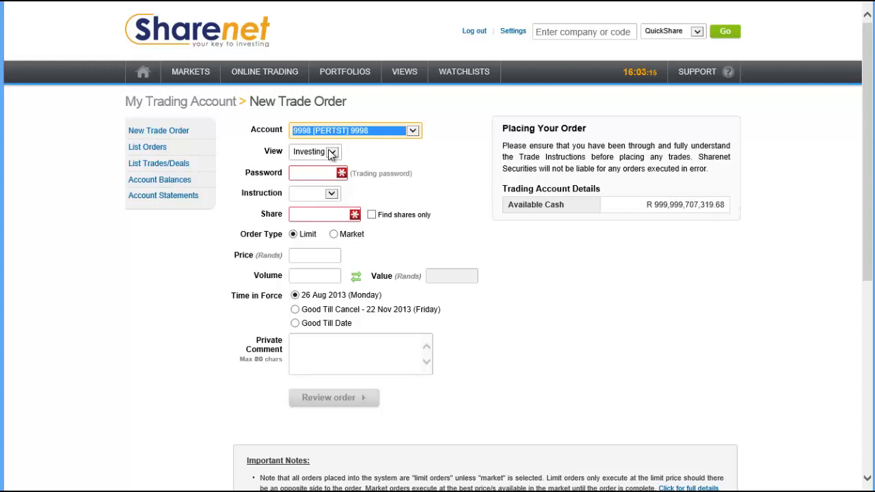
pyautogui.click(314, 150)
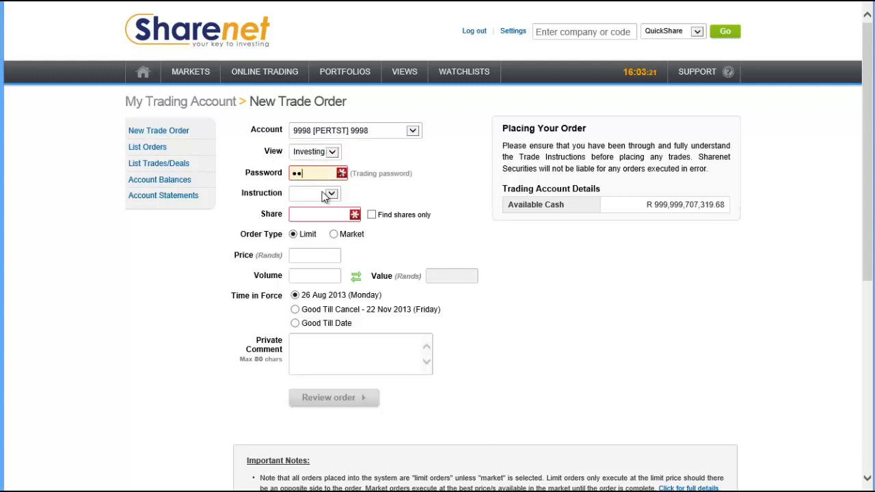
pyautogui.click(331, 194)
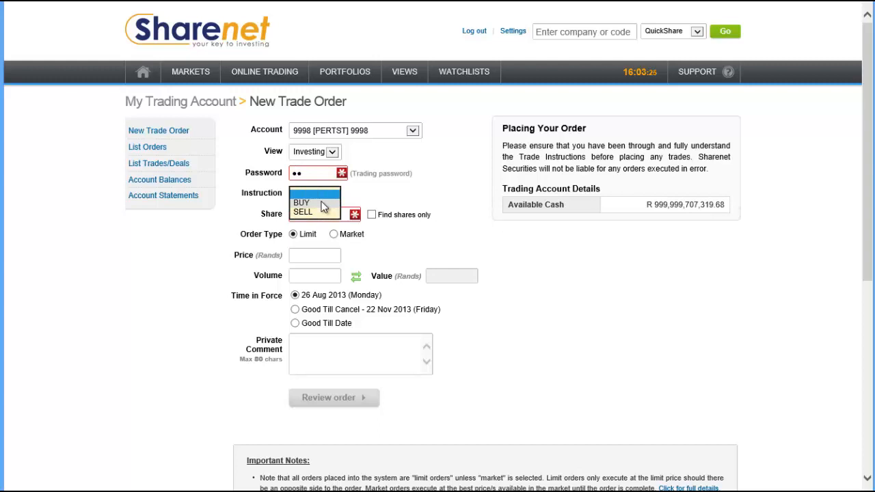
pyautogui.click(301, 203)
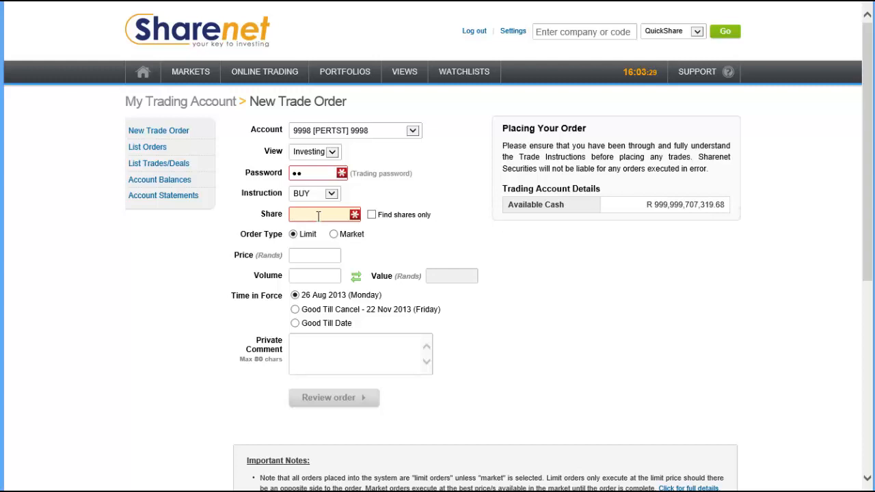
# - Set the share to SASOL (SOL), bringing up its live quote and market depth
pyautogui.write('SASO')
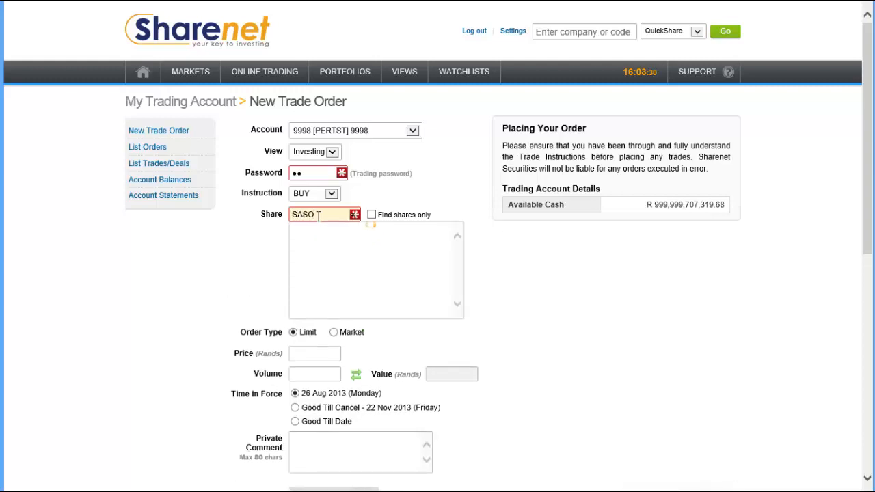
pyautogui.write('L')
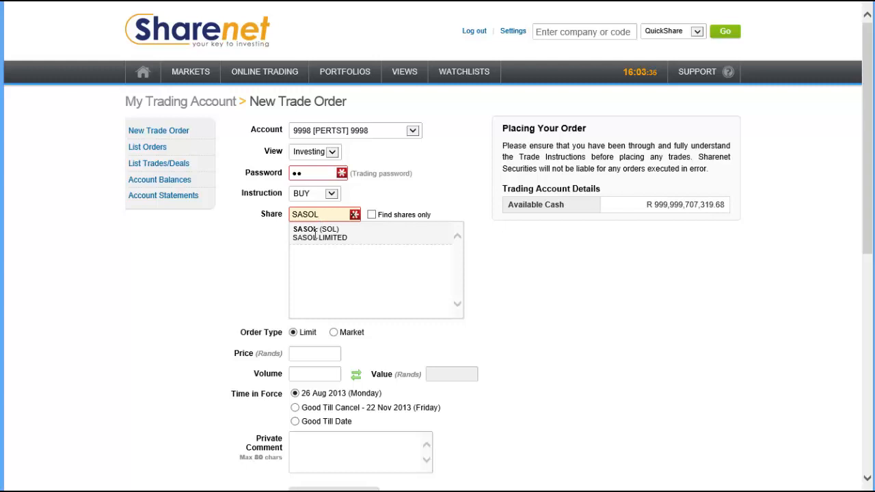
pyautogui.click(314, 229)
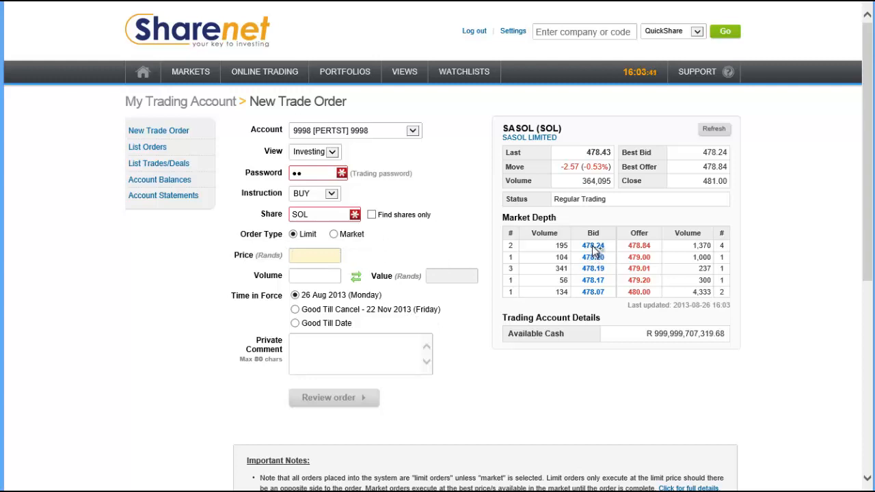
# - Use the 478.24 bid as limit price and set volume 10 for an order value of 4782.40
pyautogui.click(314, 256)
pyautogui.write('478.24')
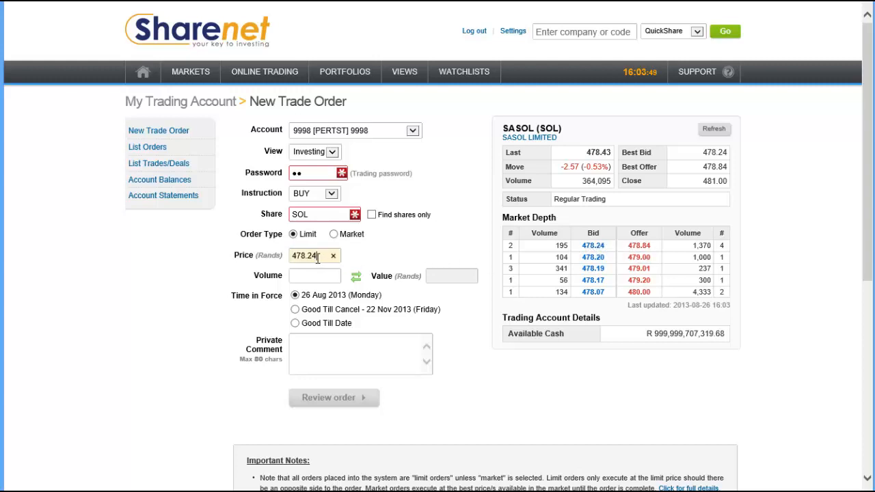
pyautogui.click(314, 276)
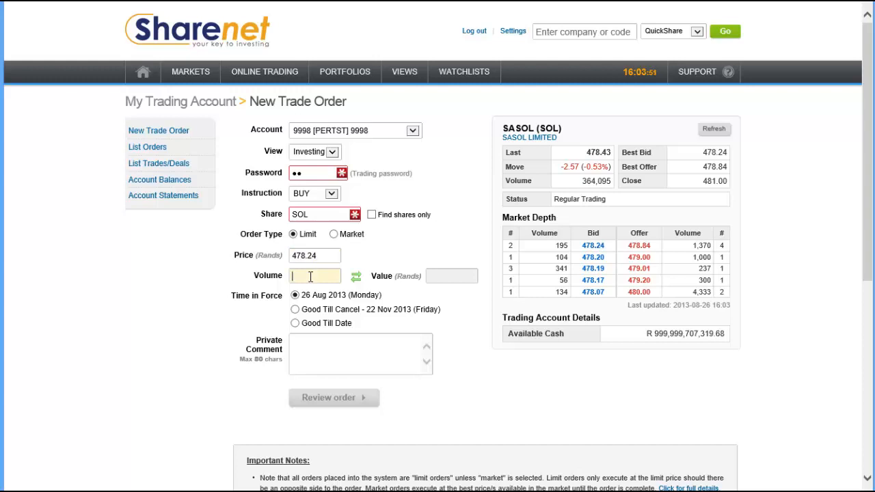
pyautogui.write('1')
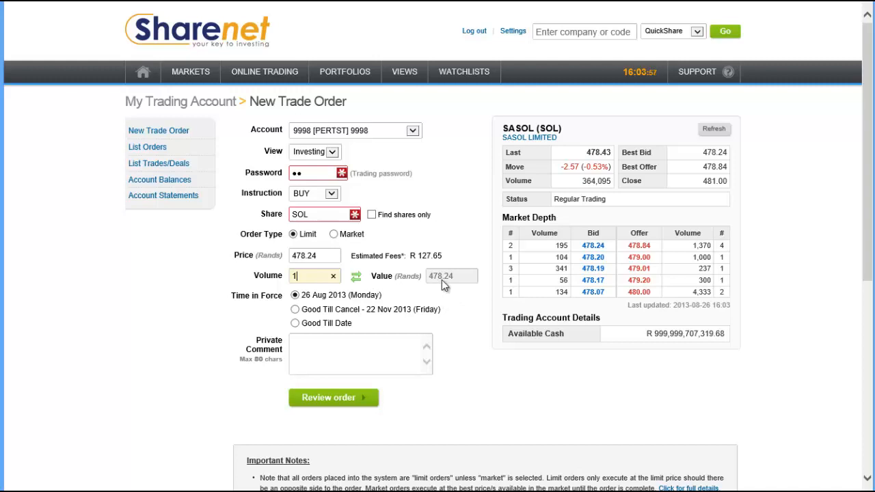
pyautogui.moveTo(304, 271)
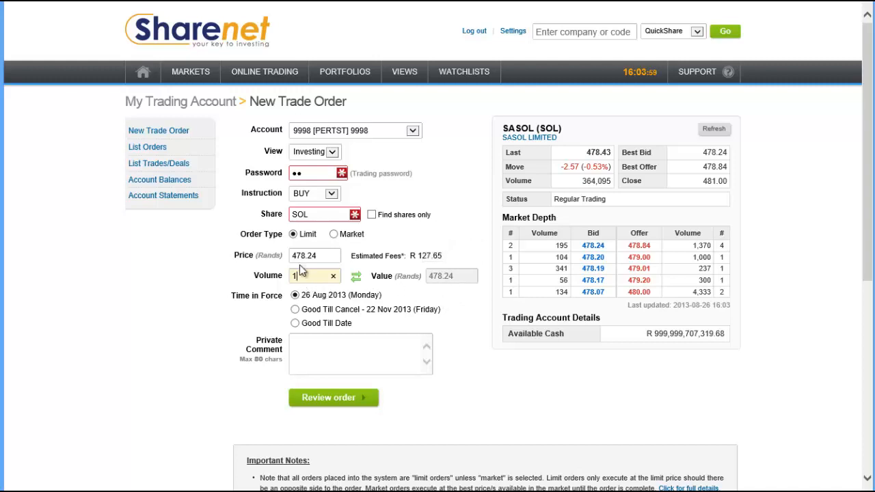
pyautogui.write('0')
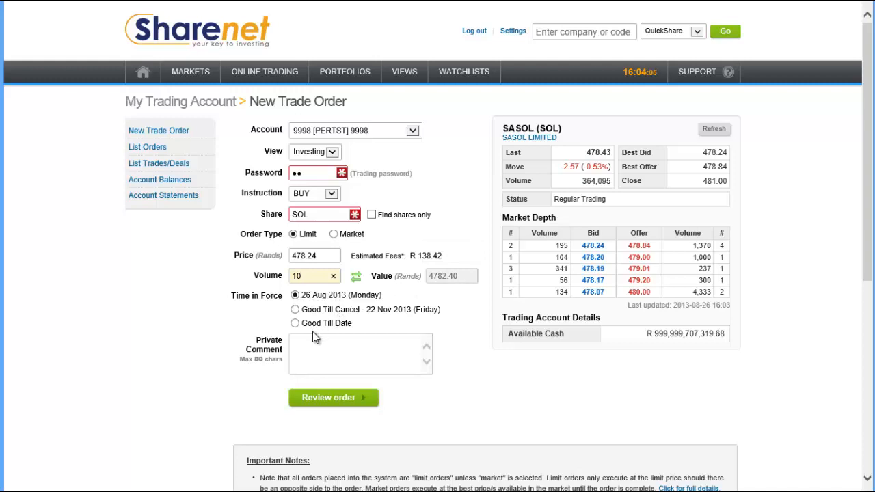
pyautogui.click(360, 354)
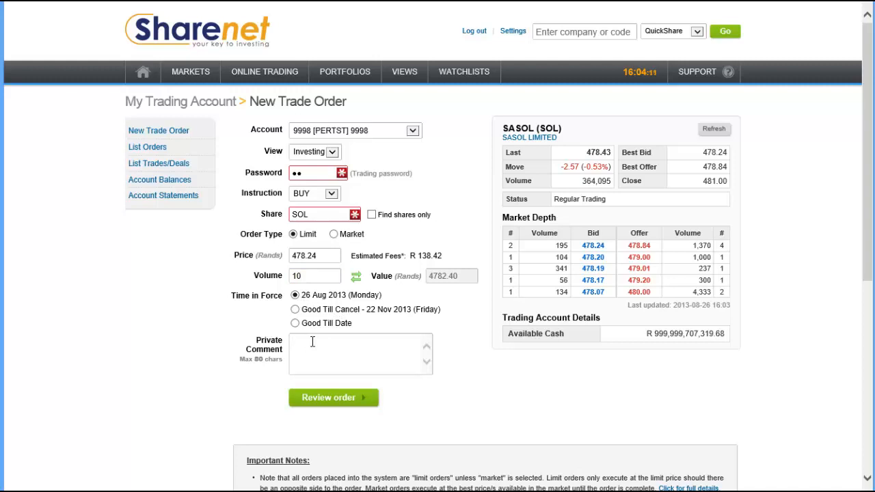
# - Enter "private comment" in the Private Comment box
pyautogui.write('private comment')
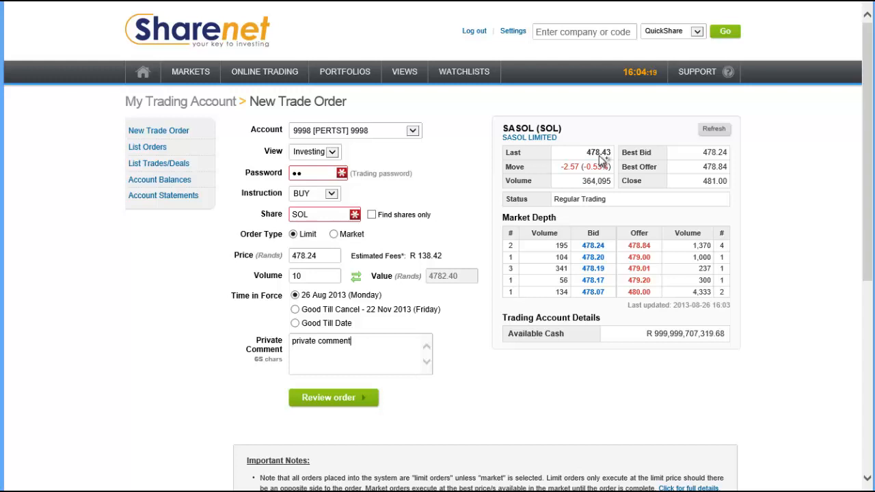
pyautogui.moveTo(704, 159)
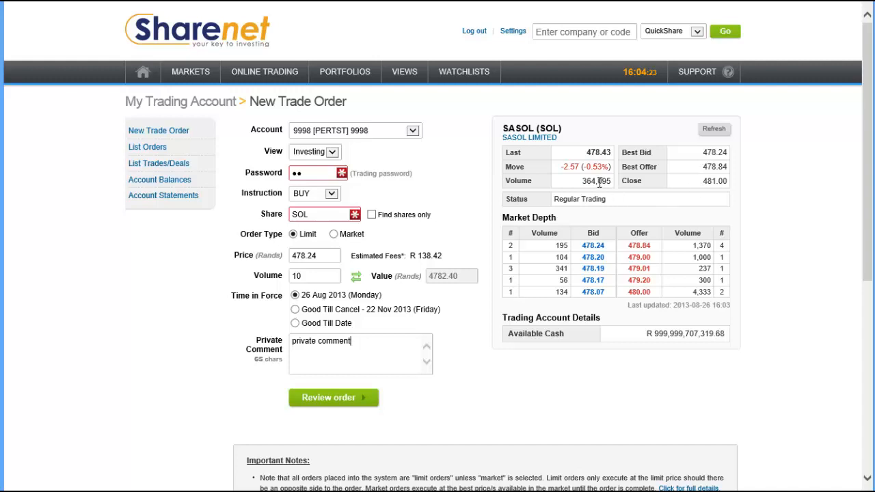
pyautogui.moveTo(622, 262)
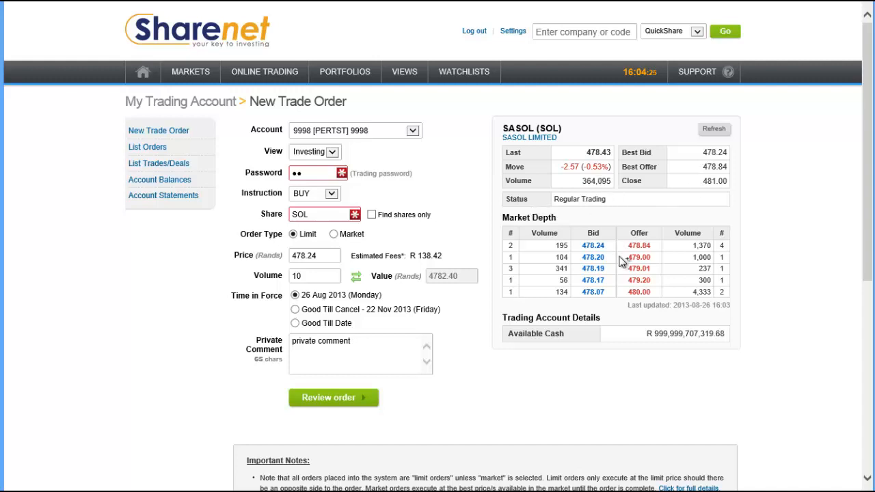
pyautogui.moveTo(661, 336)
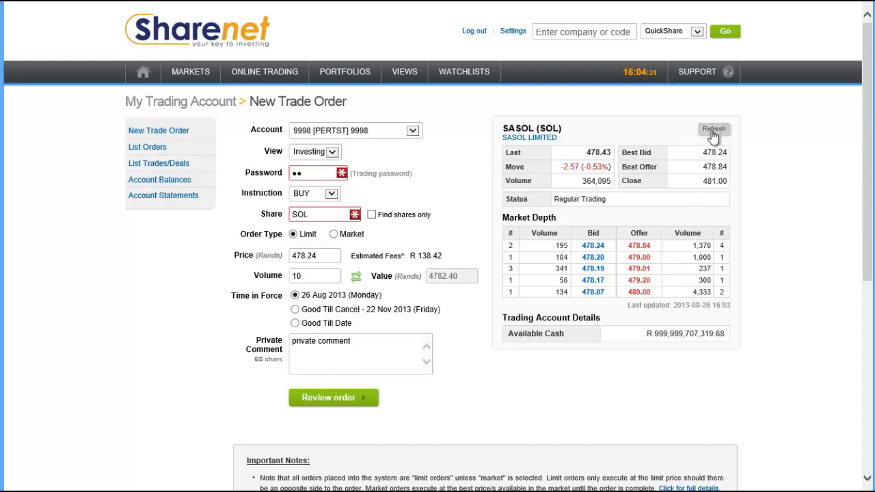
# - Refresh the SASOL quote so the latest last price R478.24 and market depth show
pyautogui.click(714, 128)
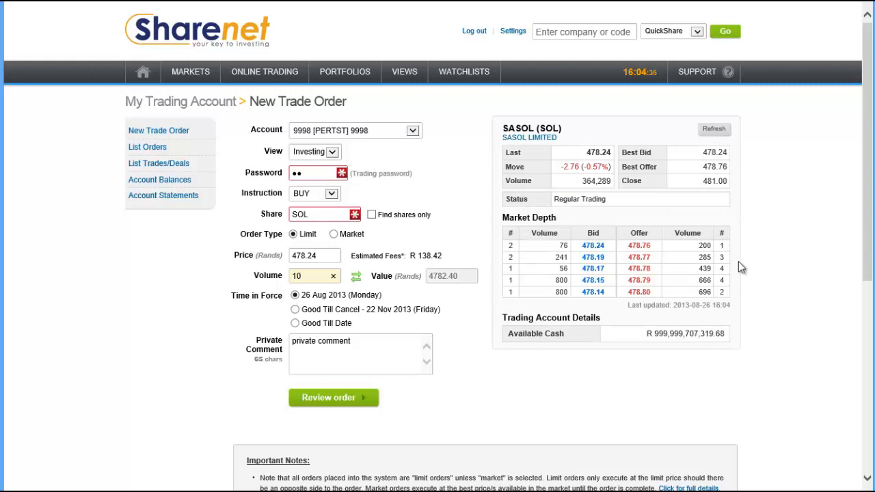
pyautogui.moveTo(803, 257)
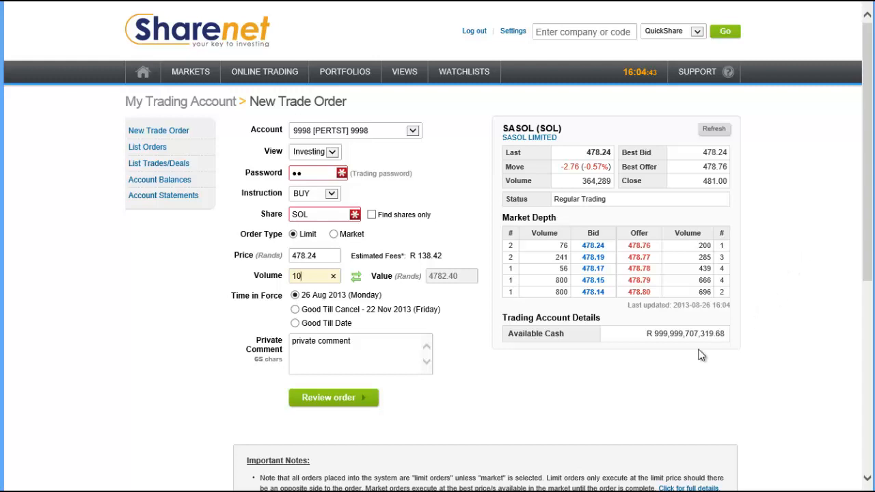
pyautogui.moveTo(366, 159)
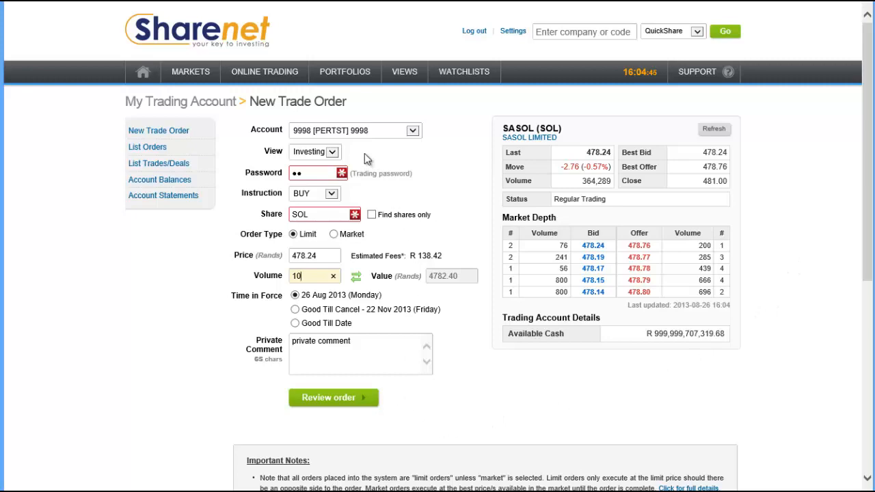
# - Review and place the buy order, then go from the Filled confirmation to List Orders
pyautogui.click(334, 396)
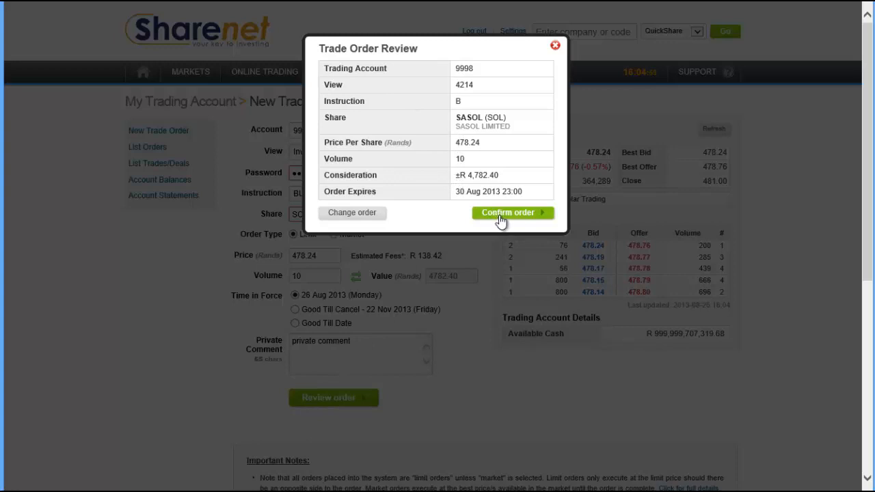
pyautogui.click(512, 213)
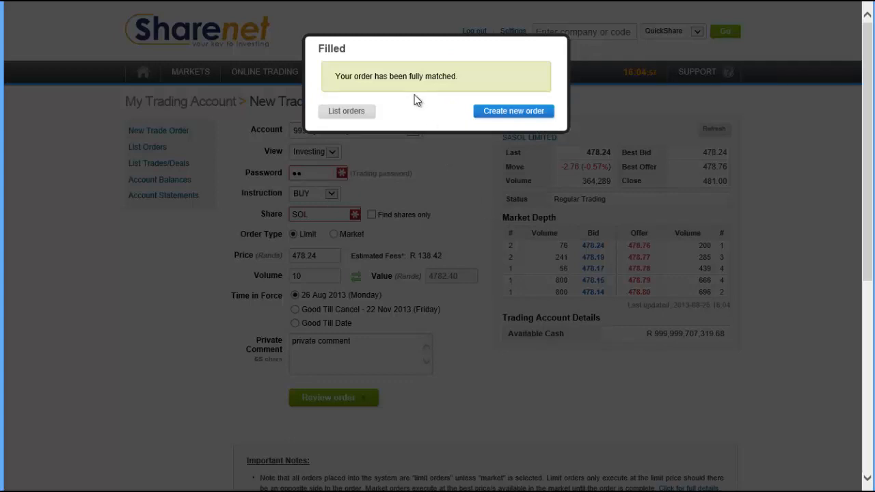
pyautogui.moveTo(430, 90)
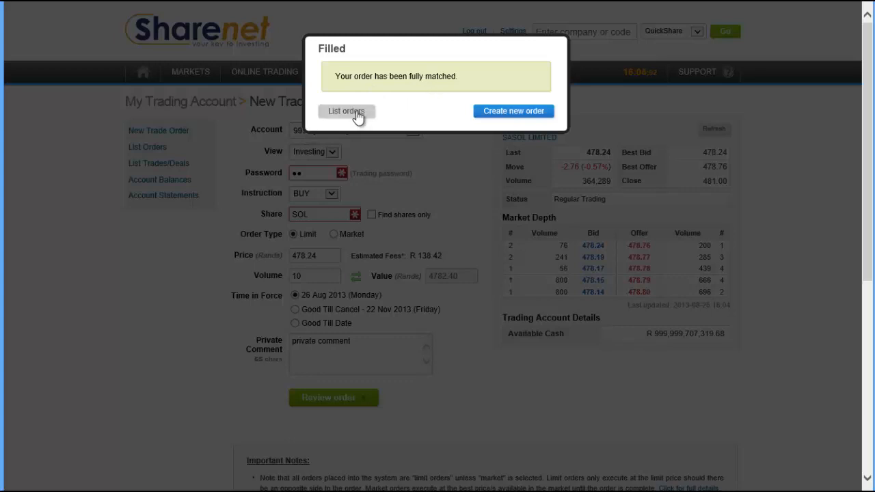
pyautogui.click(347, 110)
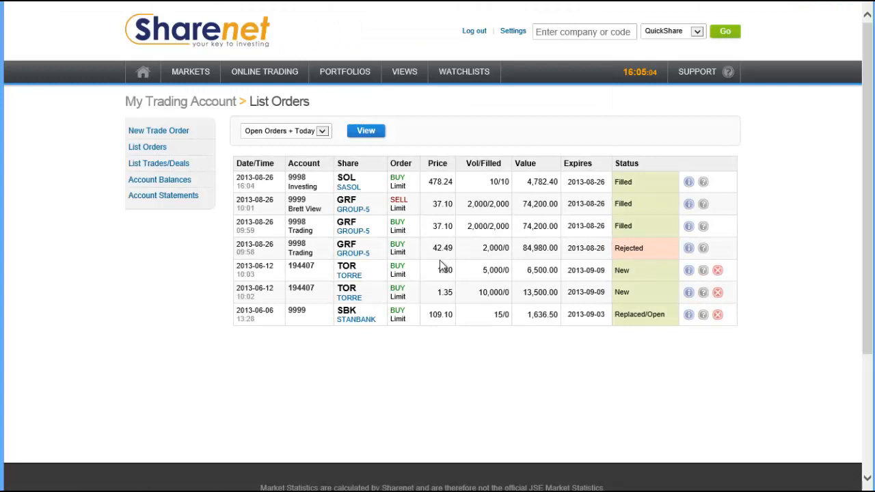
pyautogui.moveTo(444, 194)
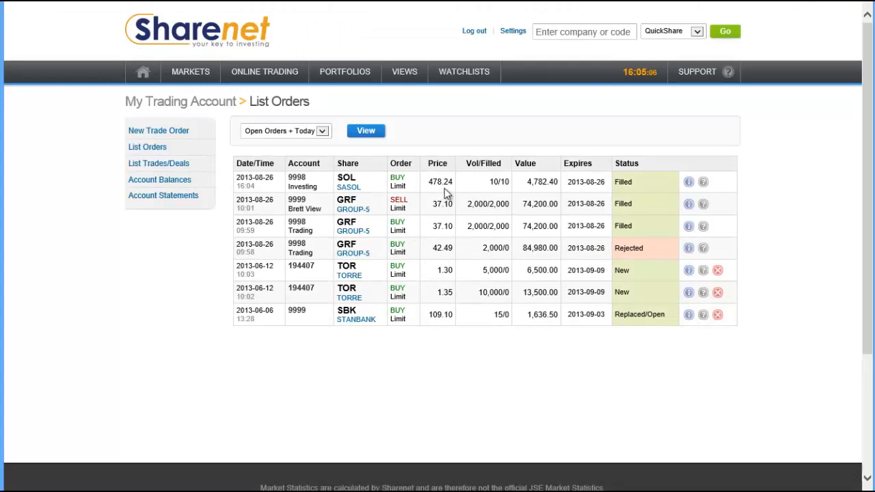
pyautogui.moveTo(390, 191)
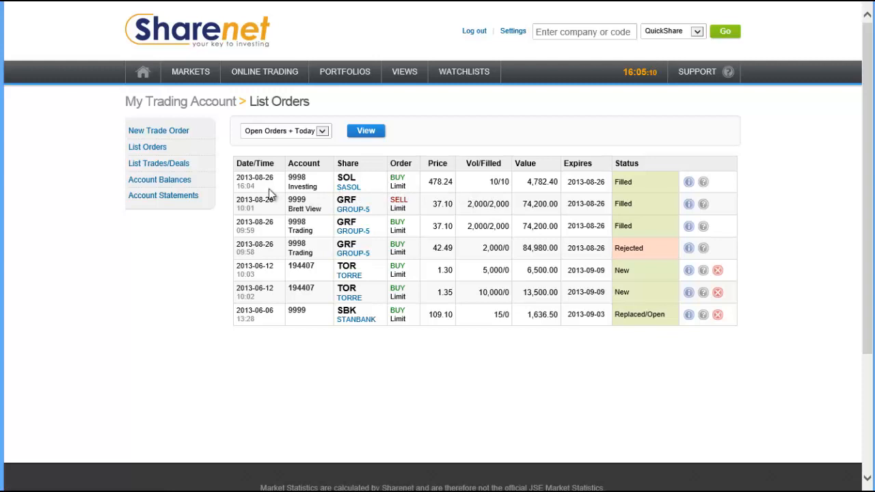
pyautogui.moveTo(306, 183)
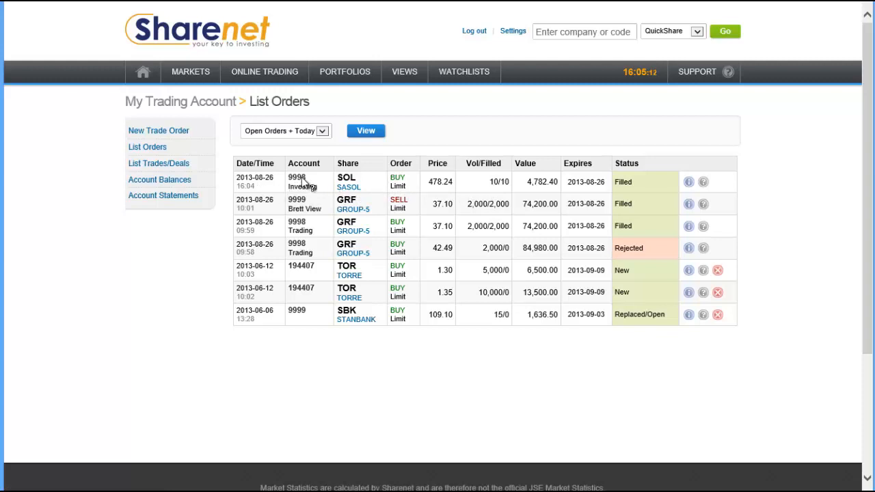
pyautogui.moveTo(430, 197)
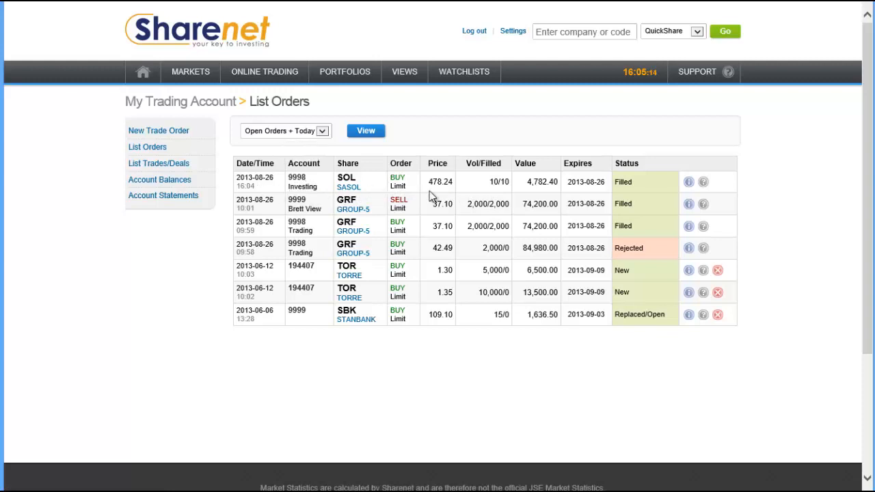
pyautogui.moveTo(494, 194)
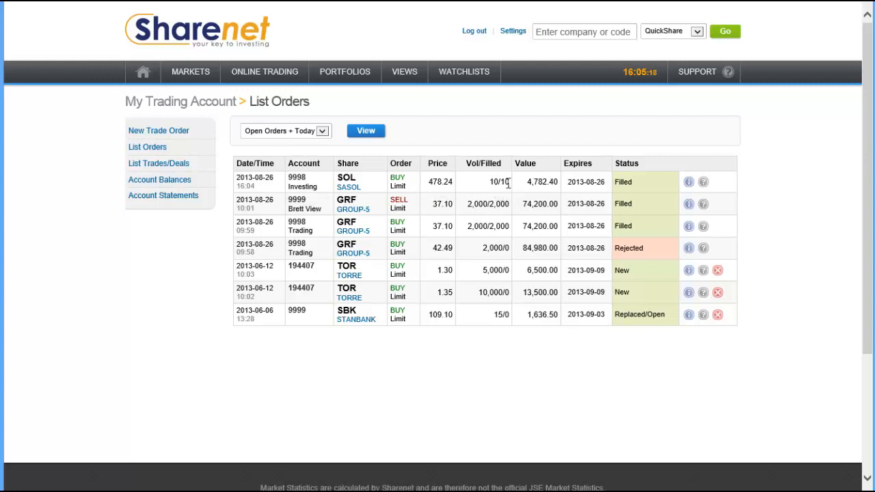
pyautogui.moveTo(517, 194)
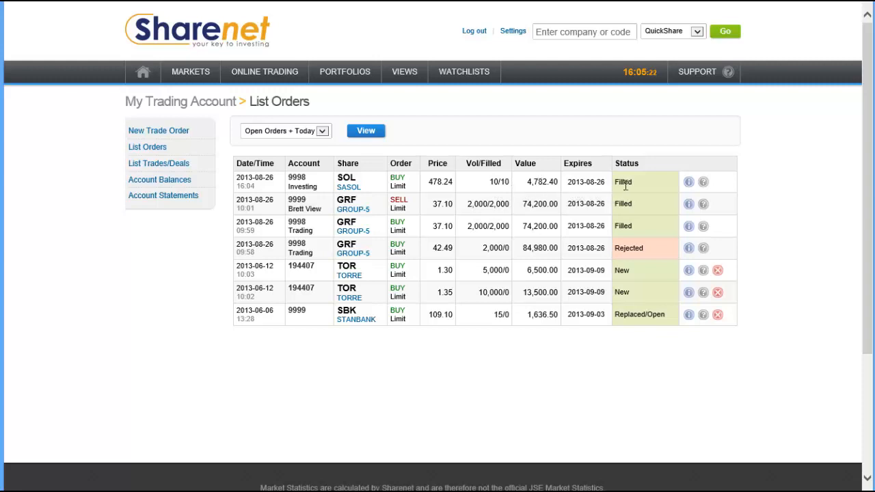
pyautogui.moveTo(650, 188)
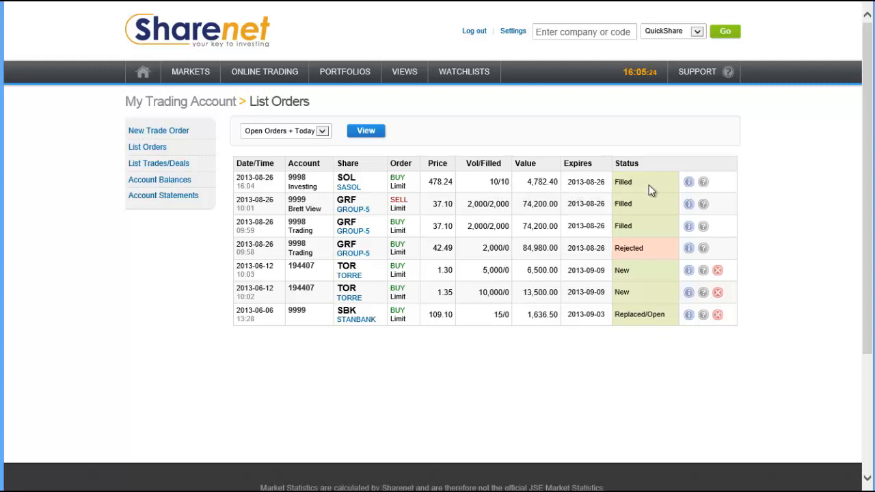
pyautogui.moveTo(689, 184)
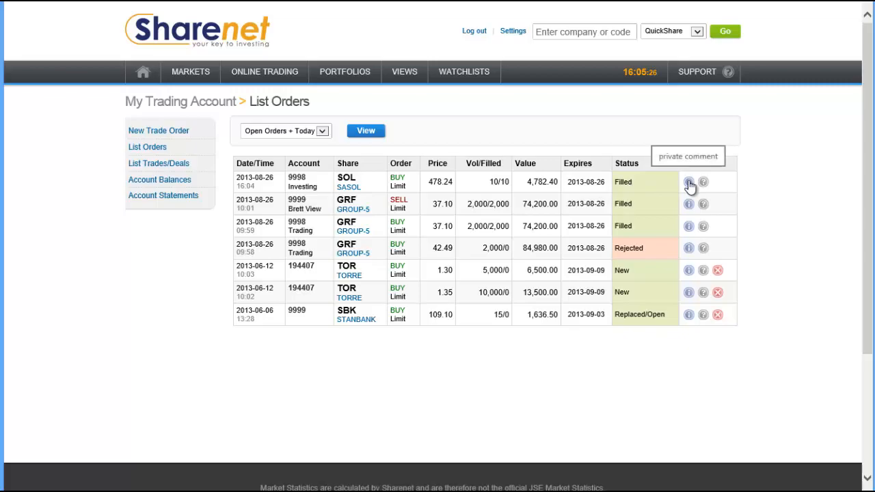
# - View the Order Information for the SASOL buy: Filled, 10 shares, average price 47602
pyautogui.click(688, 182)
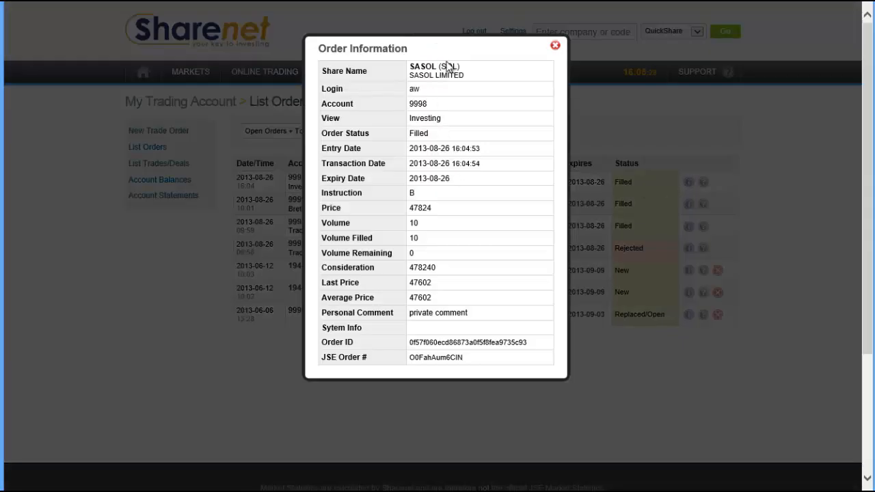
pyautogui.moveTo(485, 155)
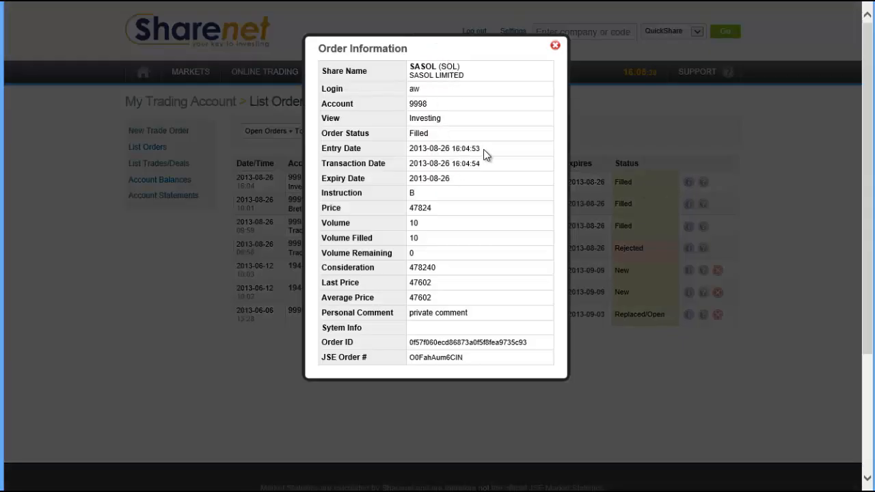
pyautogui.moveTo(487, 173)
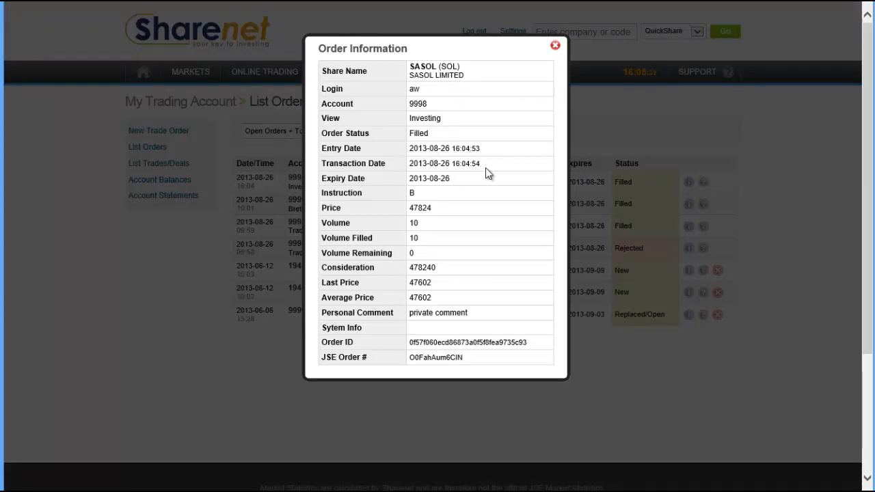
pyautogui.moveTo(477, 233)
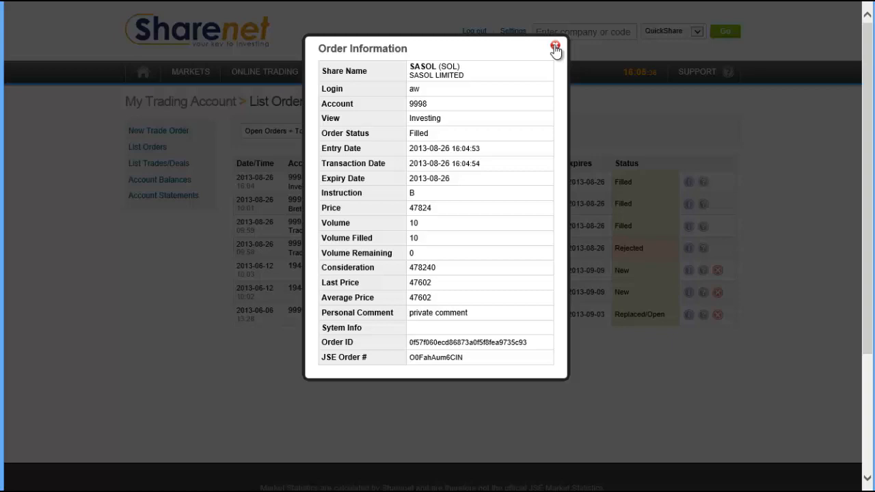
# - Close the Order Information popup, returning to List Orders
pyautogui.click(554, 48)
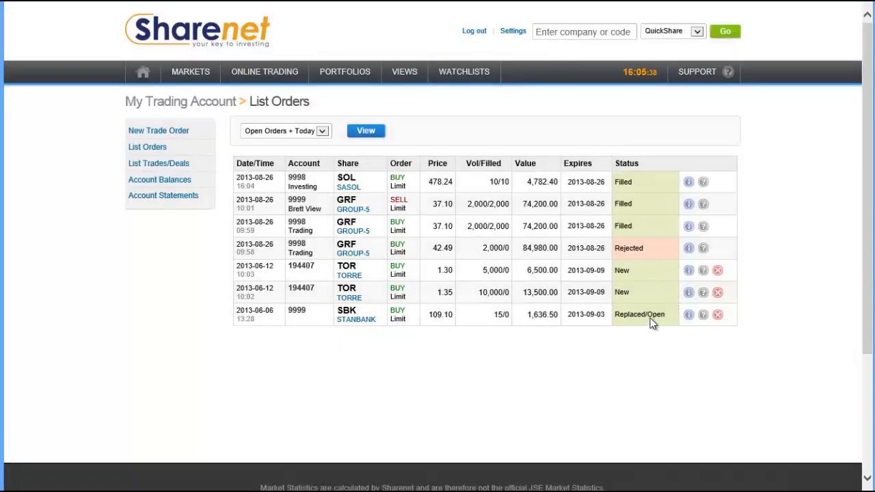
pyautogui.moveTo(703, 257)
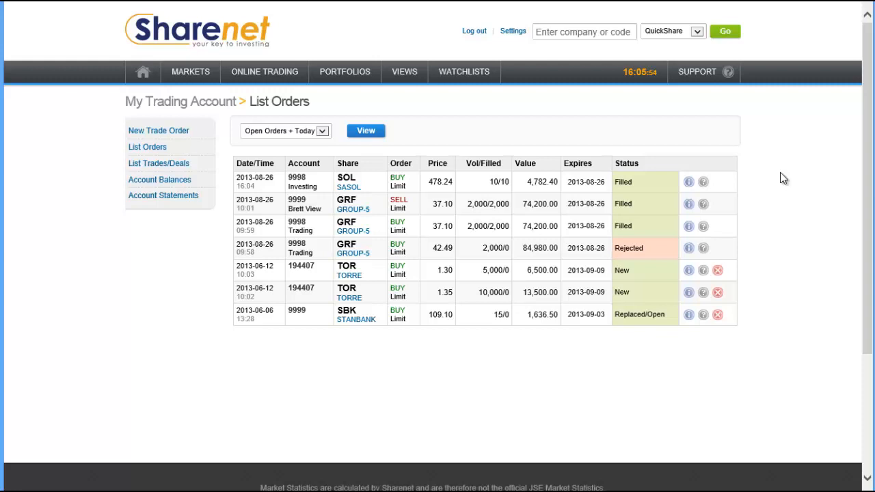
pyautogui.moveTo(645, 224)
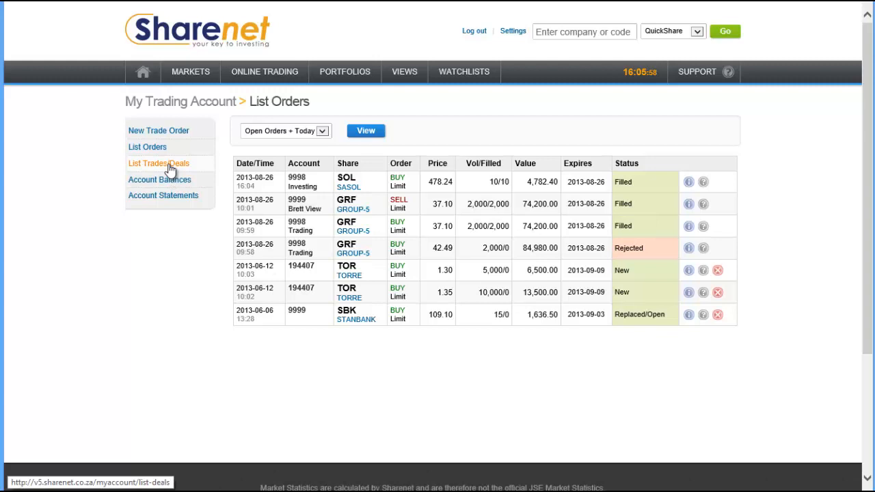
# - Show List Trades/Deals with the 10 SASOL shares bought at 478.24 totalling R4,920.82
pyautogui.click(158, 163)
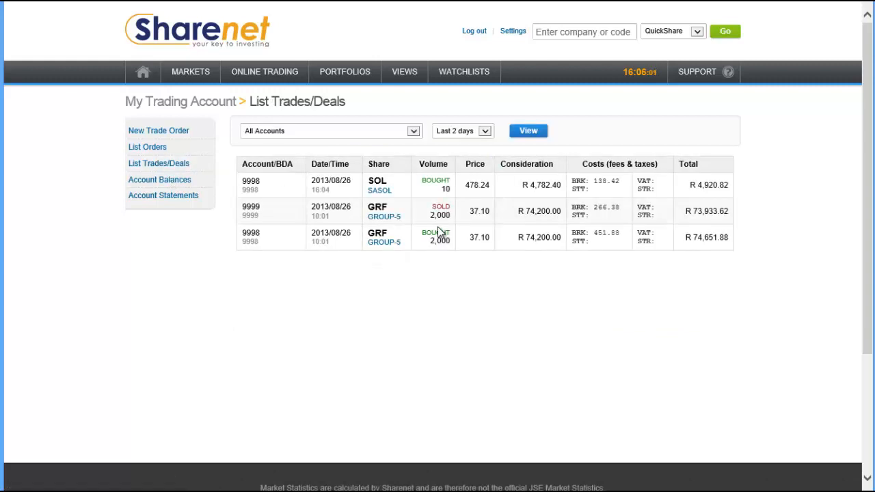
pyautogui.moveTo(497, 234)
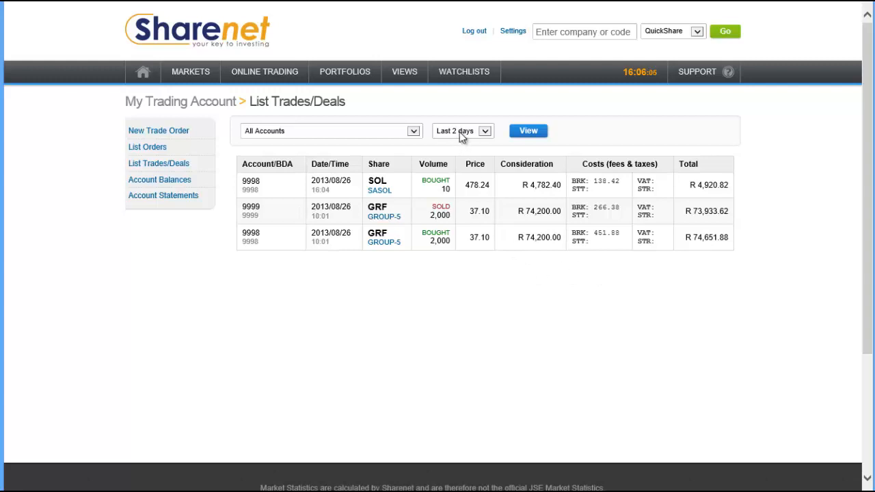
# - Review the trade period options, keep 'Last 2 days', and return to List Orders showing the filled Sasol buy
pyautogui.click(484, 131)
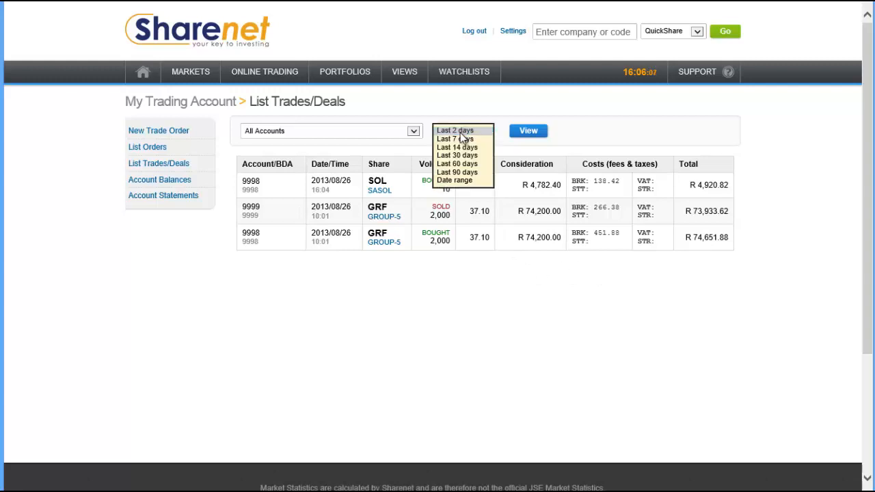
pyautogui.click(462, 131)
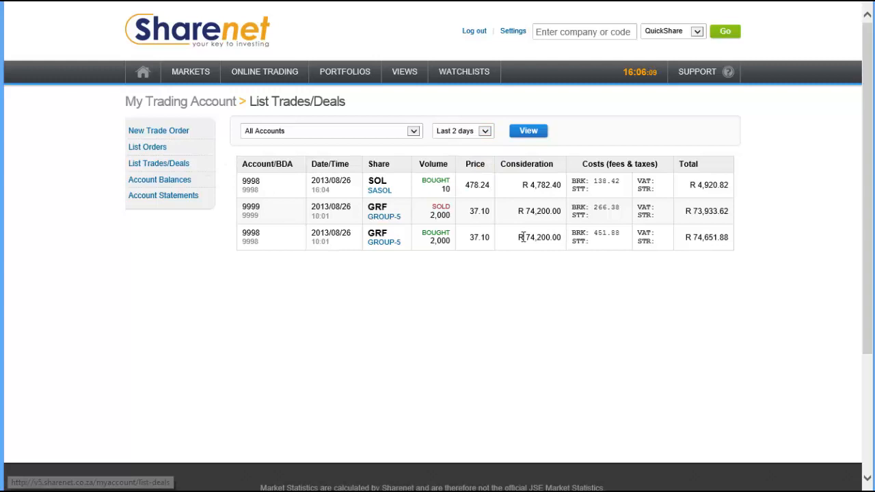
pyautogui.click(146, 148)
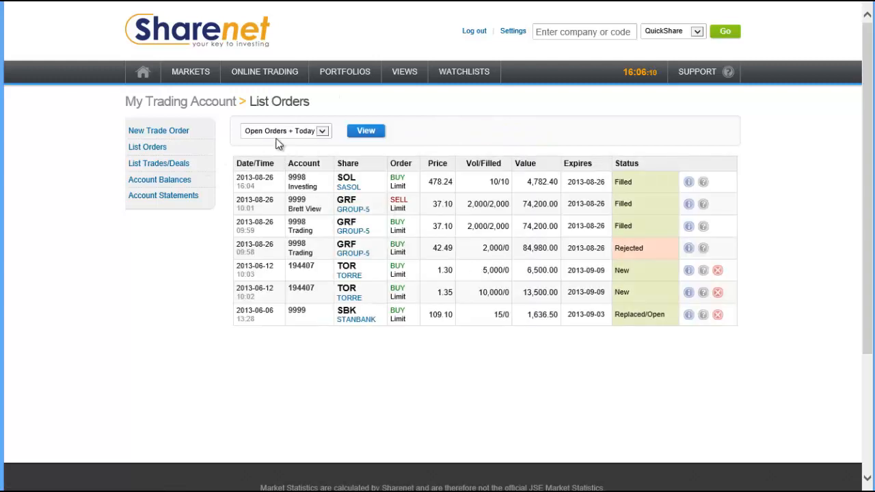
pyautogui.moveTo(295, 139)
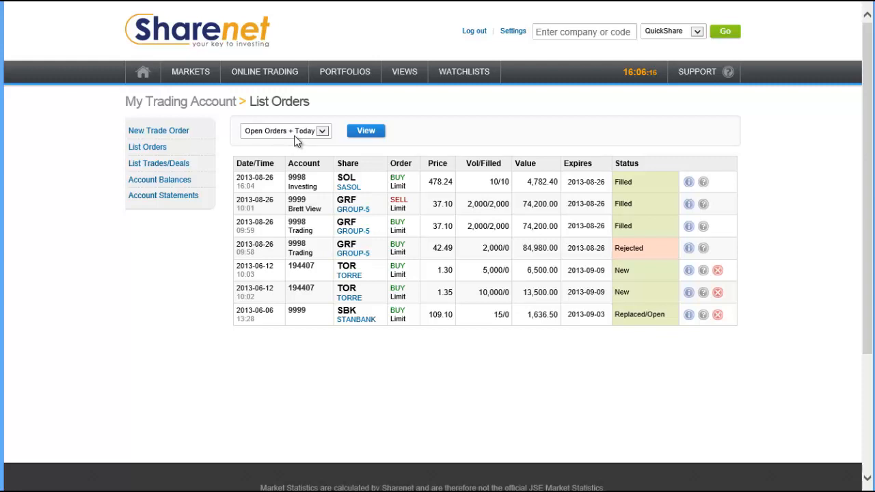
# - Show the order-listing period choices (Today through 120 days and archive range) from 'Open Orders + Today'
pyautogui.click(284, 131)
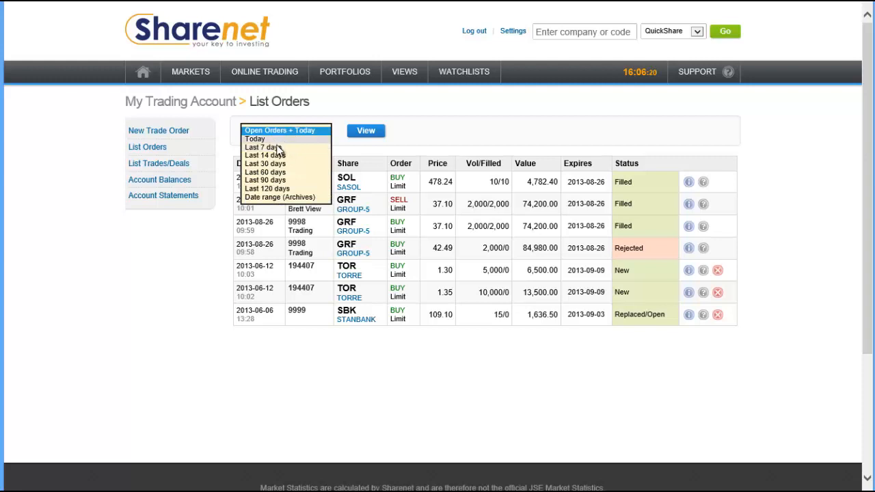
pyautogui.moveTo(467, 134)
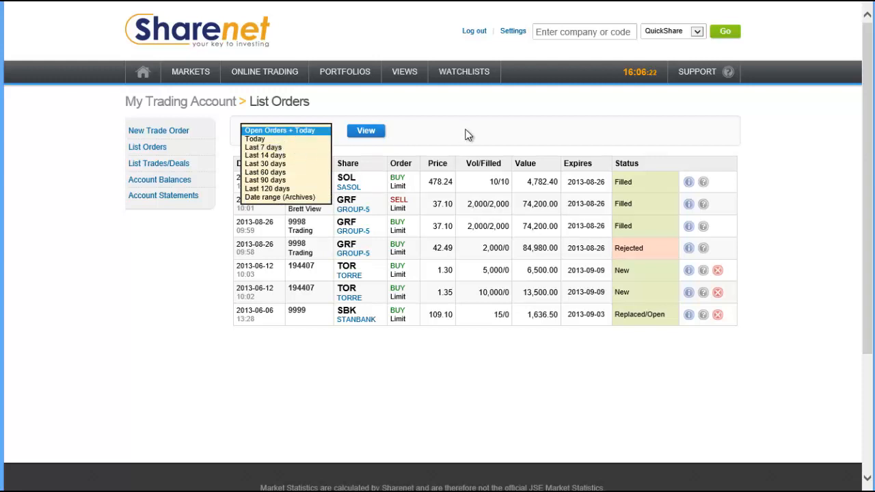